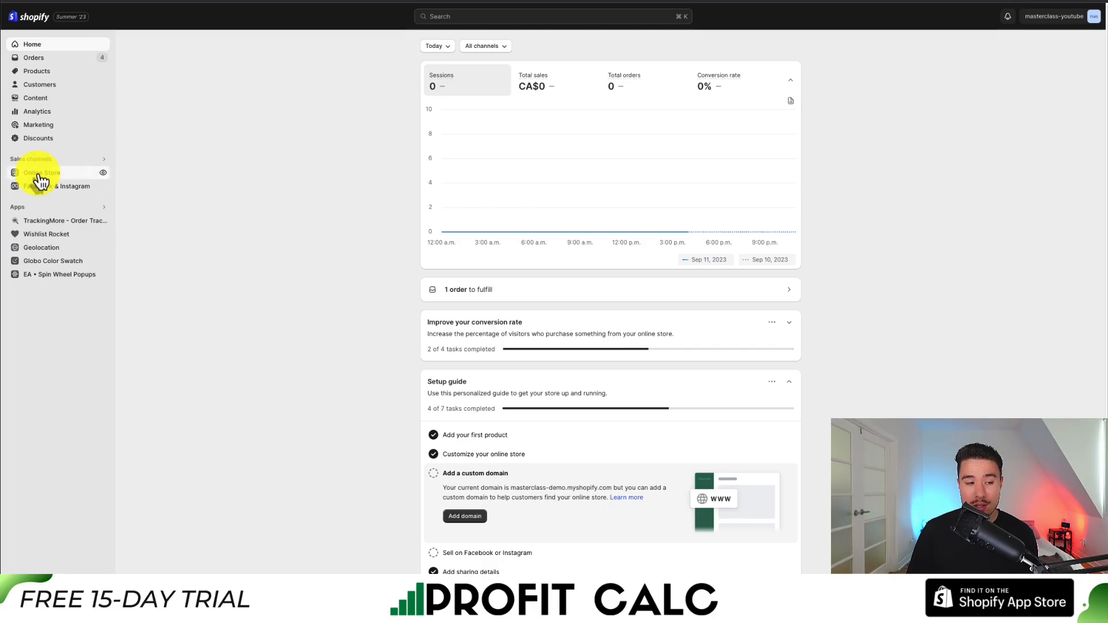
# Go to Online Store > Themes to see the current Dawn theme copy.
pyautogui.click(41, 173)
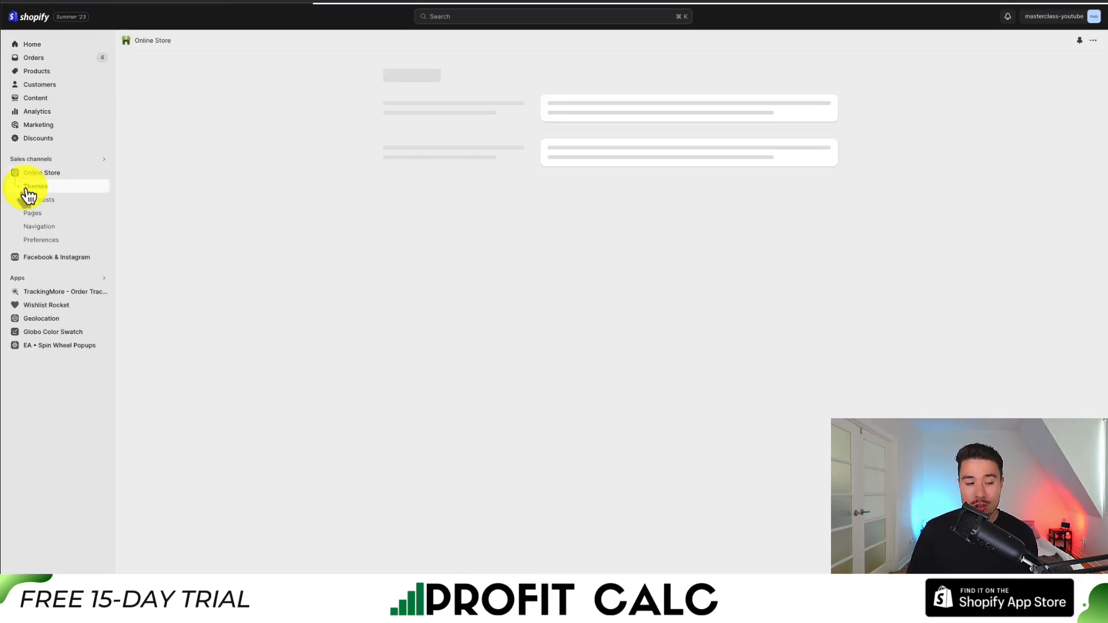
pyautogui.click(34, 186)
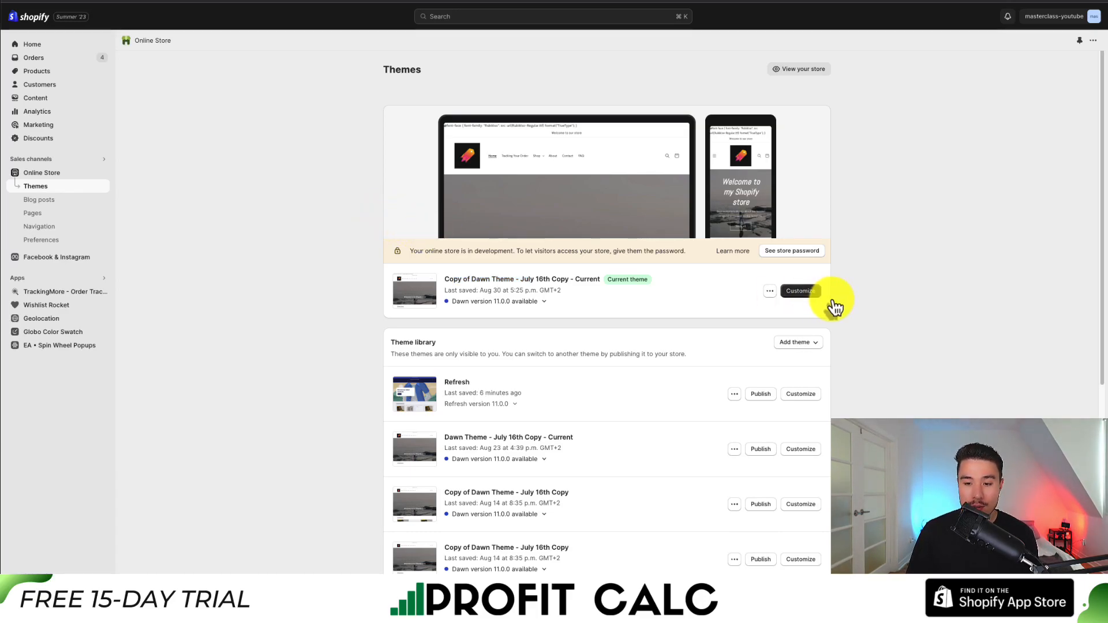
# Customize the current Dawn theme copy and open the editor's template dropdown.
pyautogui.click(800, 291)
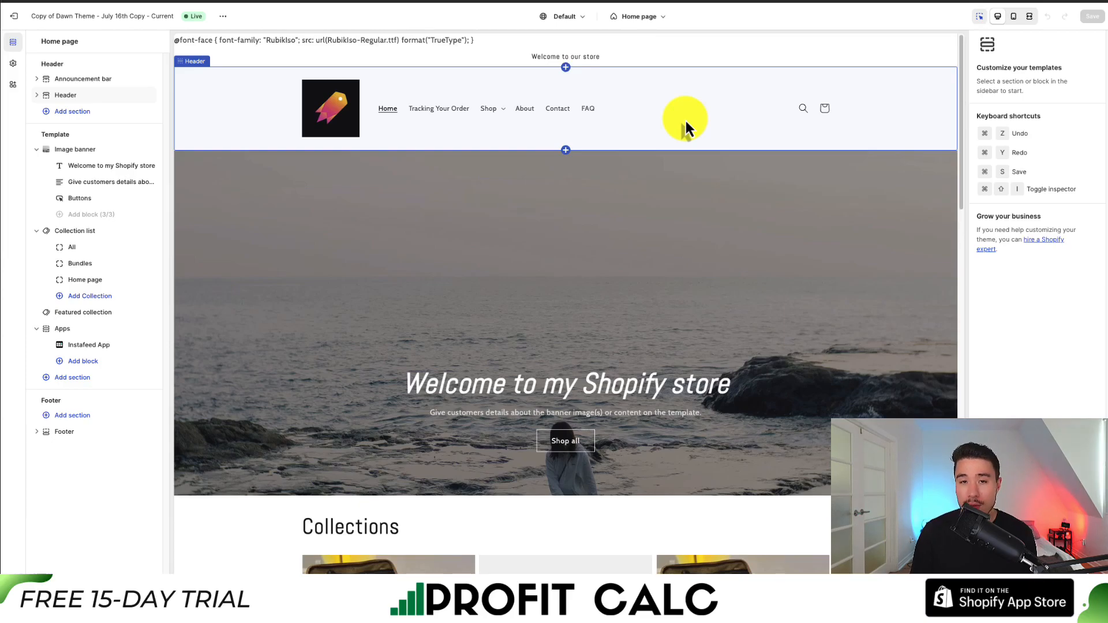
pyautogui.click(564, 16)
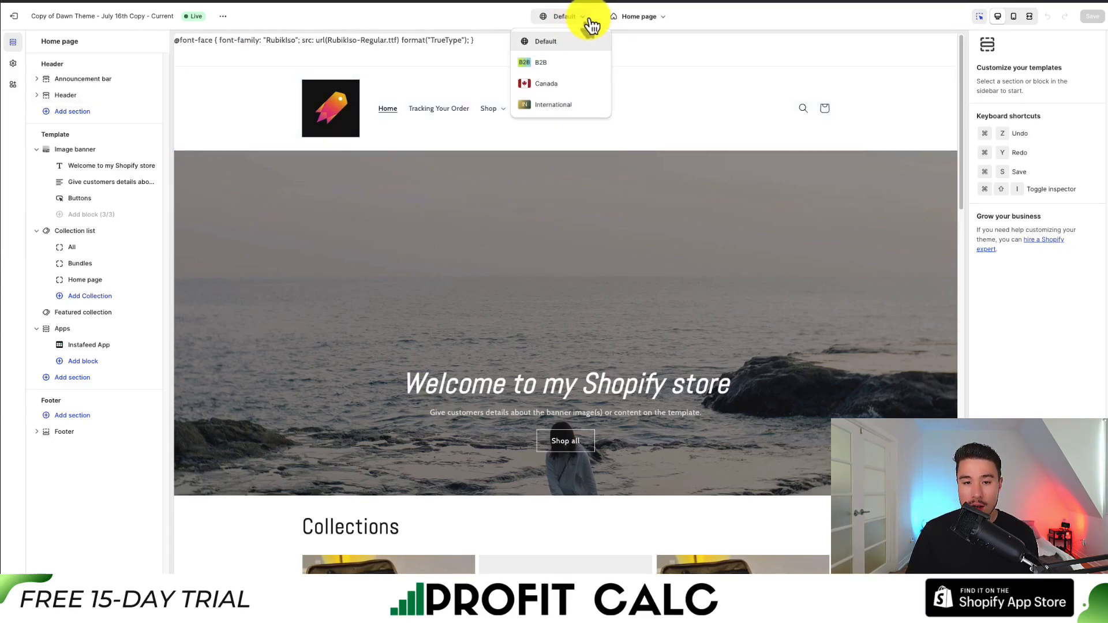
pyautogui.click(639, 16)
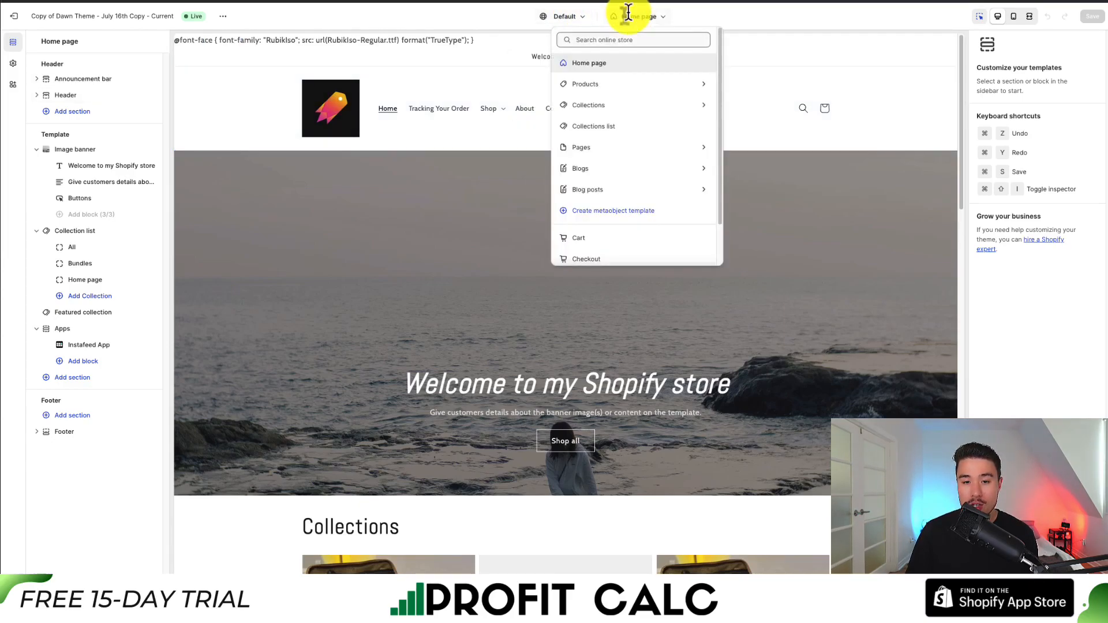
# Choose the Default collection template from the Collections group.
pyautogui.click(593, 105)
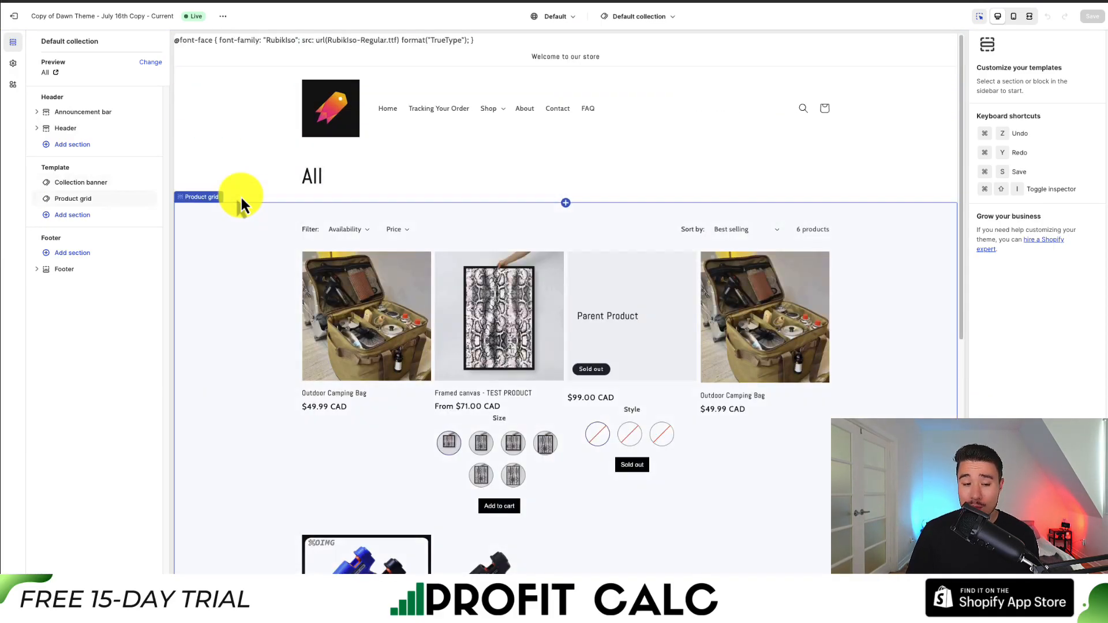
pyautogui.moveTo(820, 229)
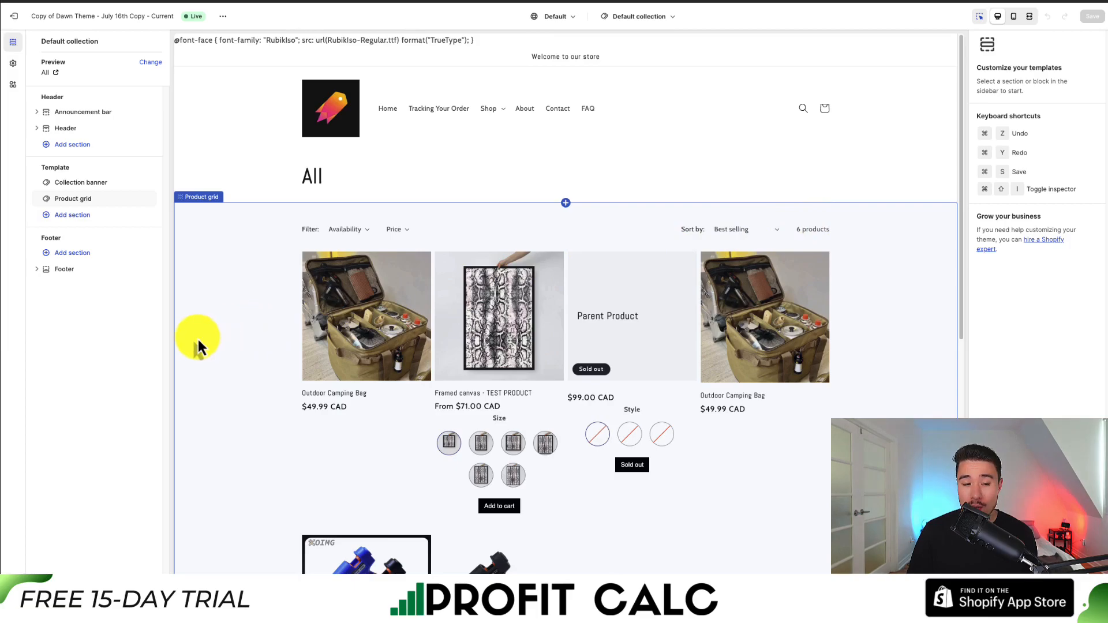
# In Product grid settings, turn Enable filtering back on under Filtering and sorting.
pyautogui.click(73, 198)
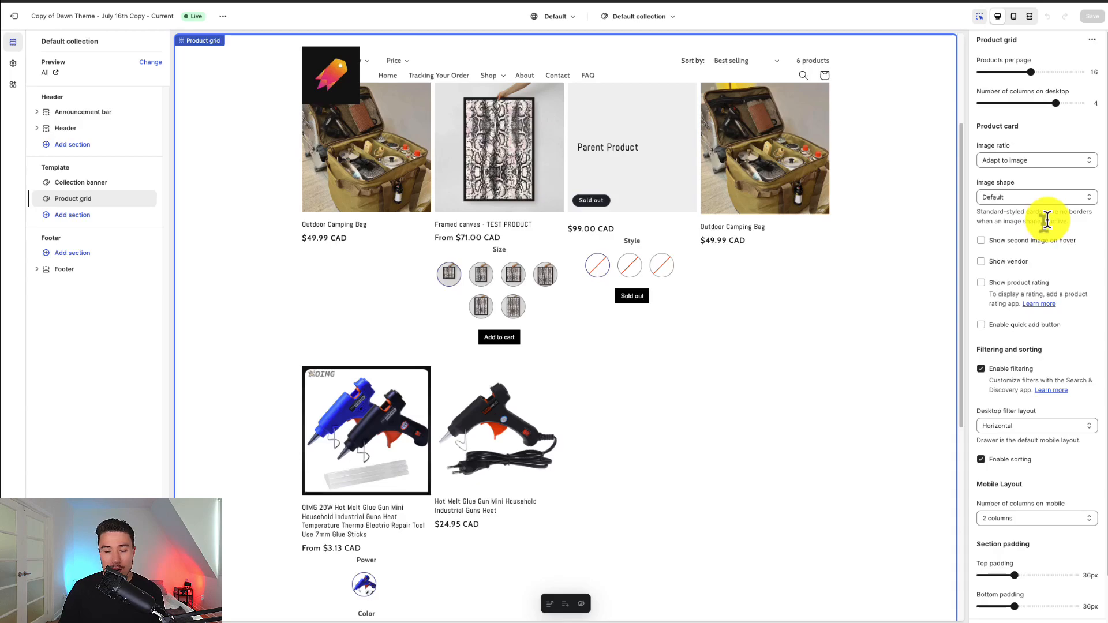
pyautogui.moveTo(1053, 226)
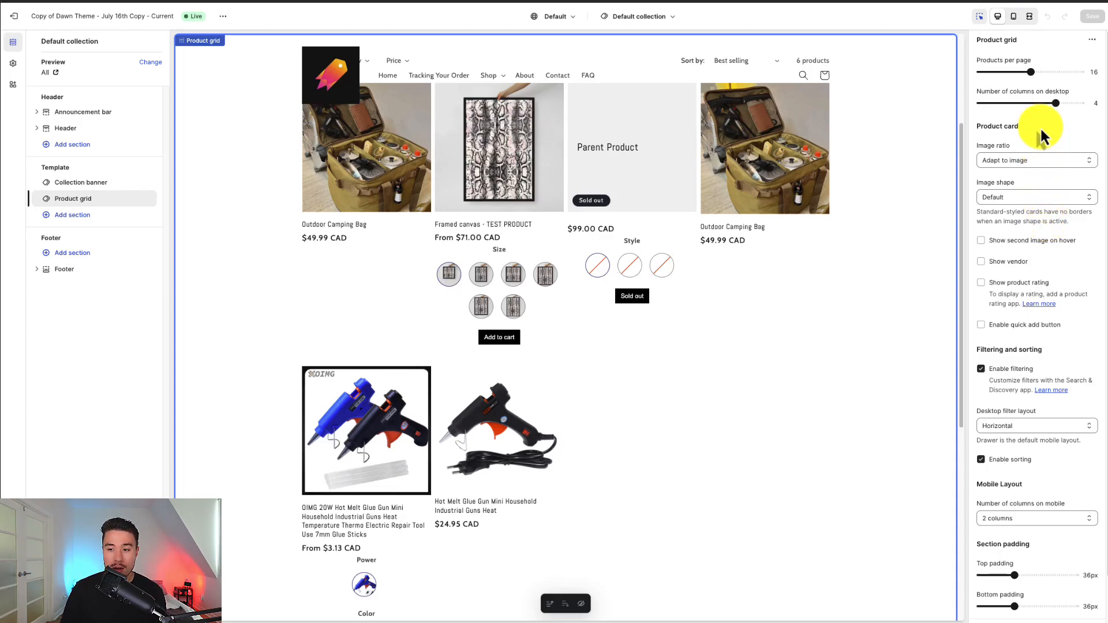
pyautogui.scroll(-3)
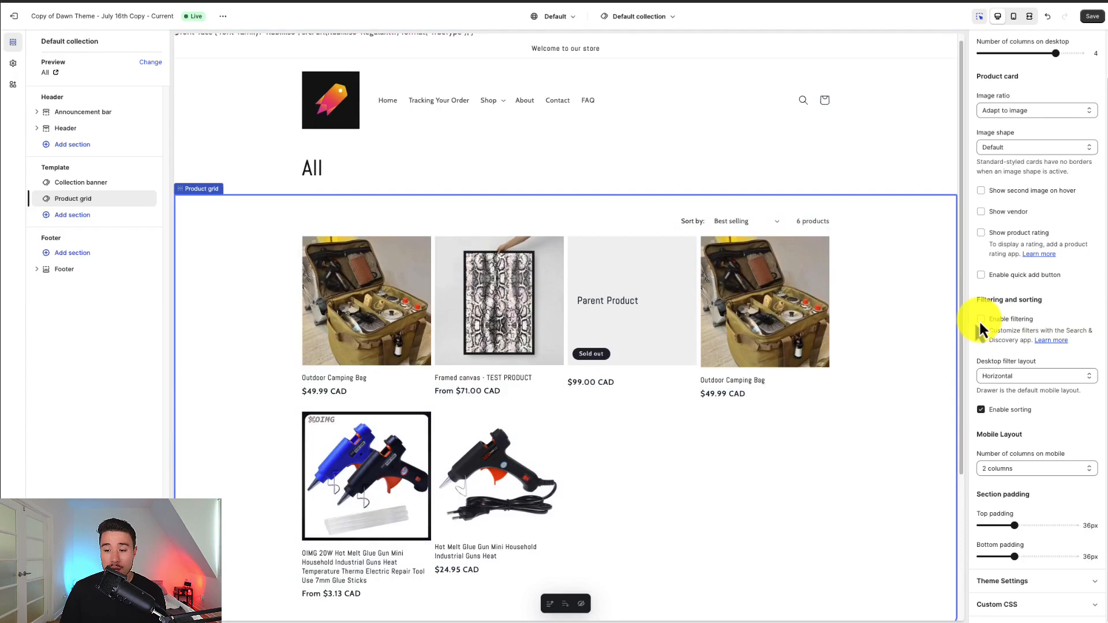
pyautogui.click(982, 319)
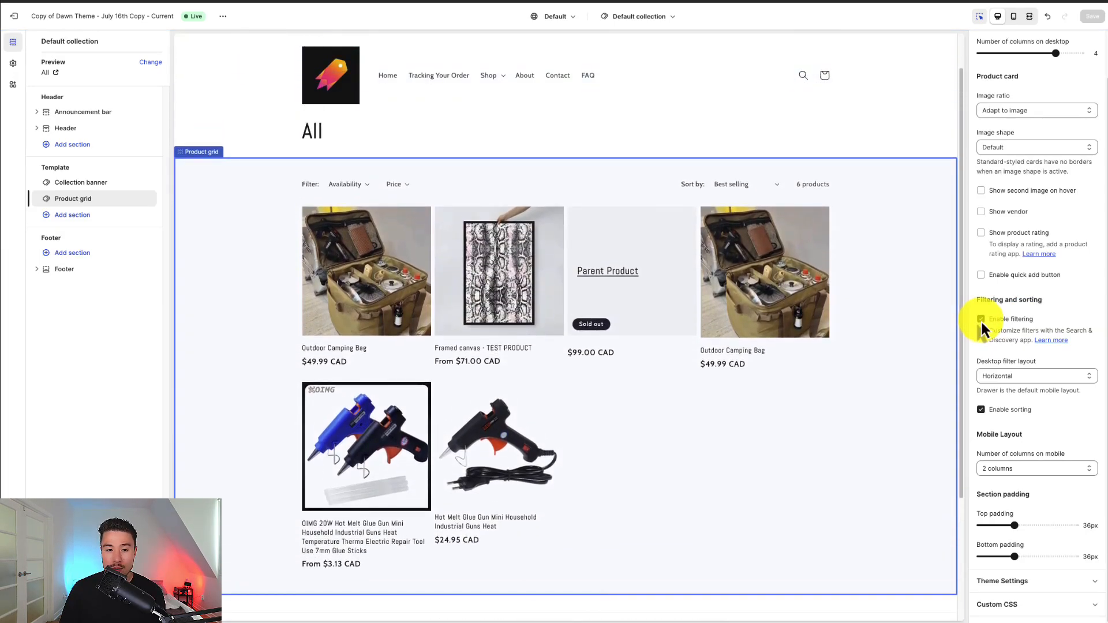
pyautogui.click(981, 319)
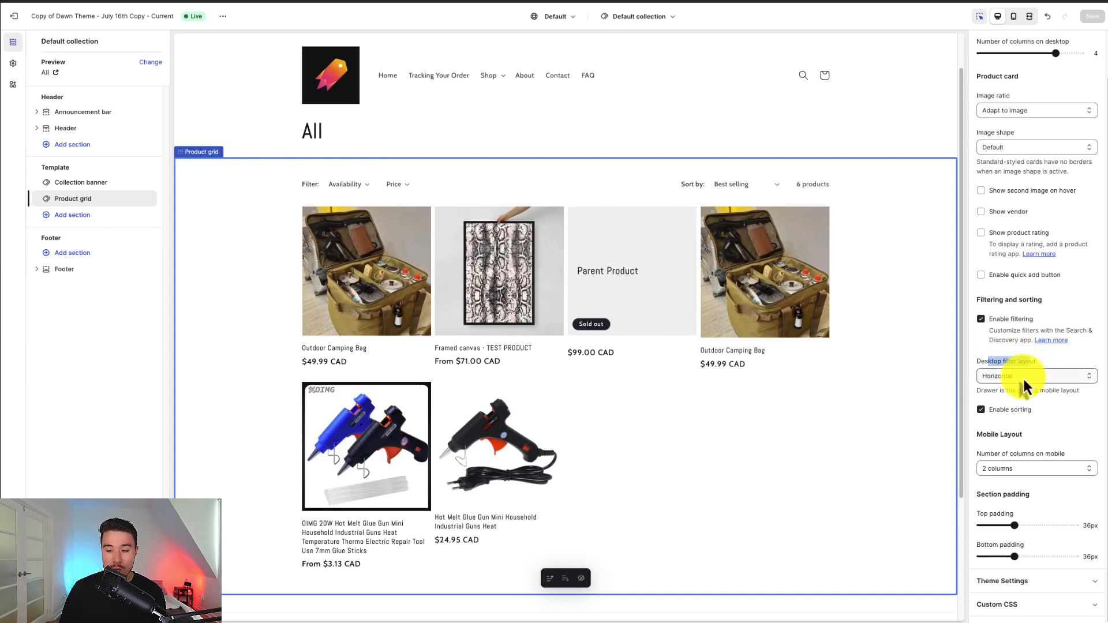
# Set the Desktop filter layout to Vertical.
pyautogui.click(1036, 375)
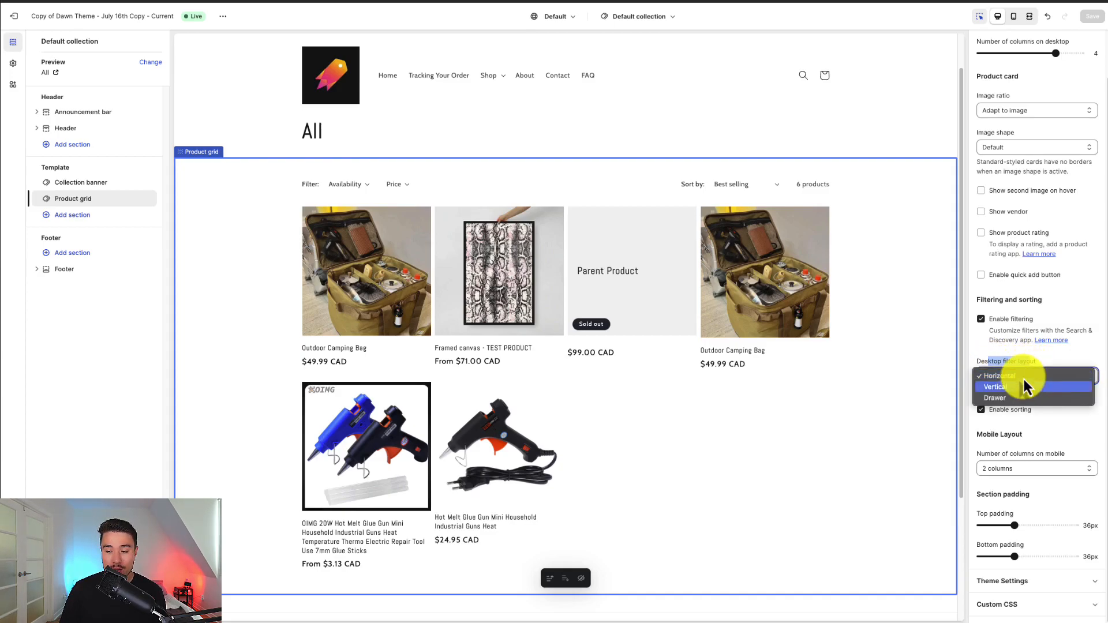
pyautogui.click(997, 387)
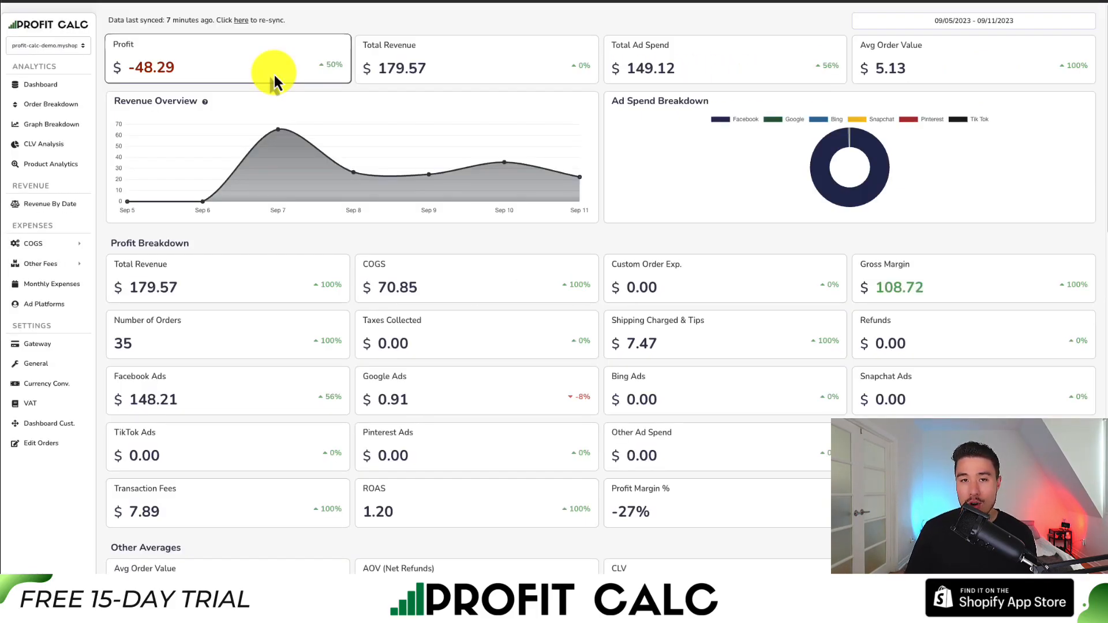
pyautogui.moveTo(1096, 60)
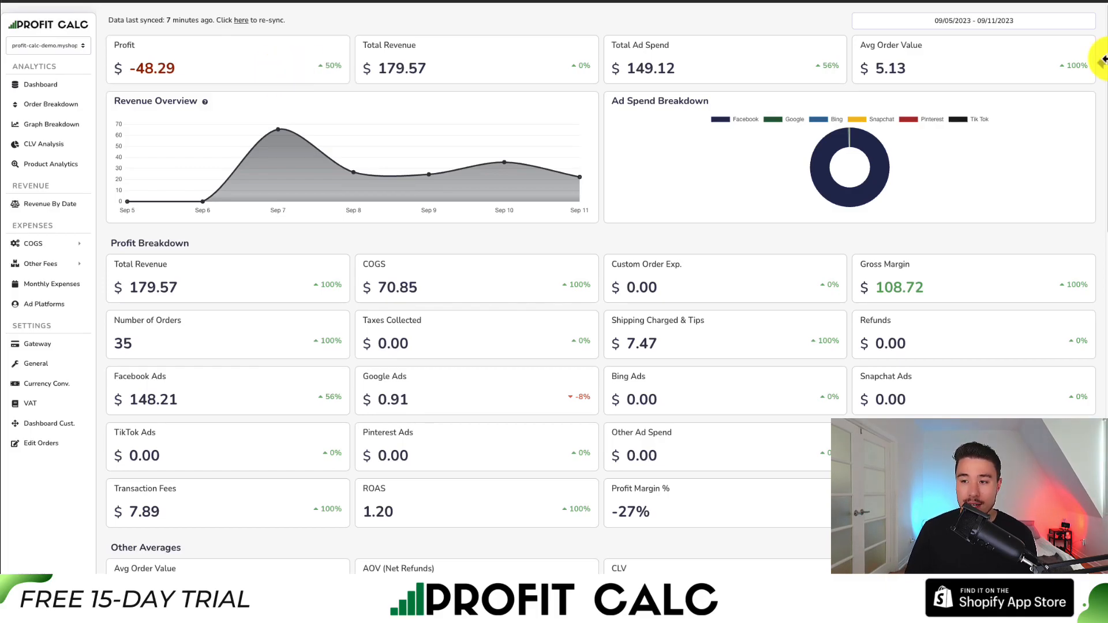
pyautogui.scroll(-3)
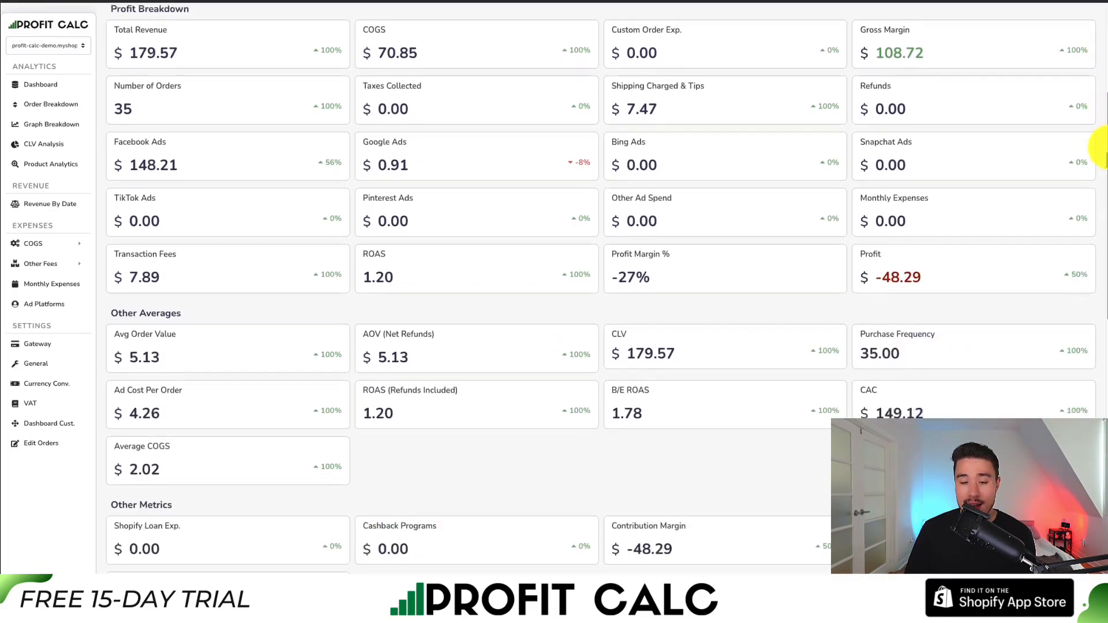
pyautogui.scroll(-3)
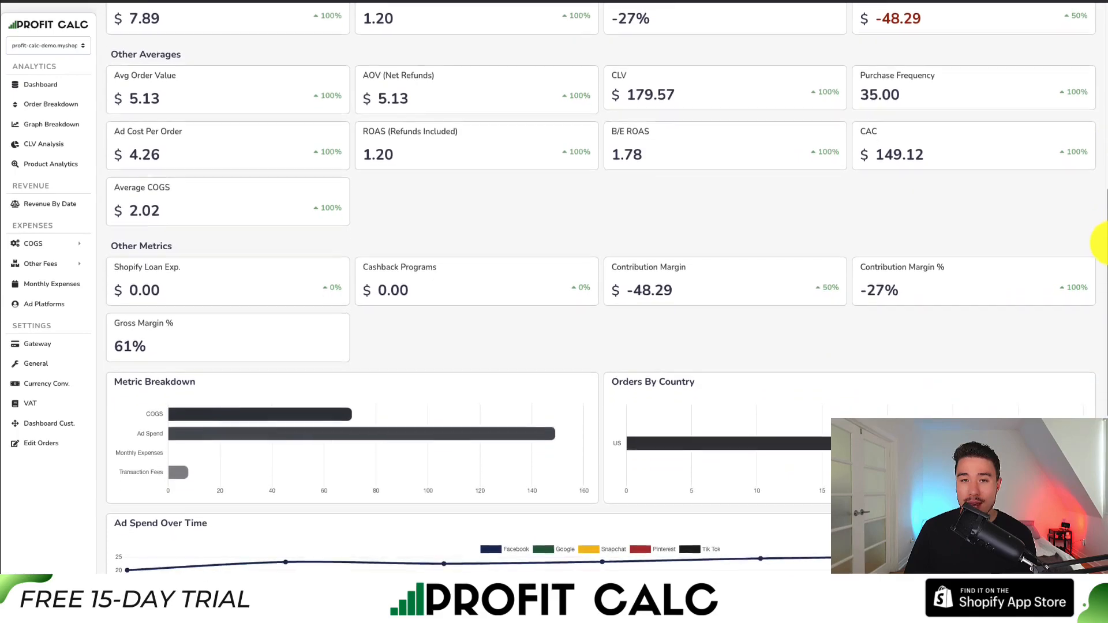
pyautogui.scroll(-3)
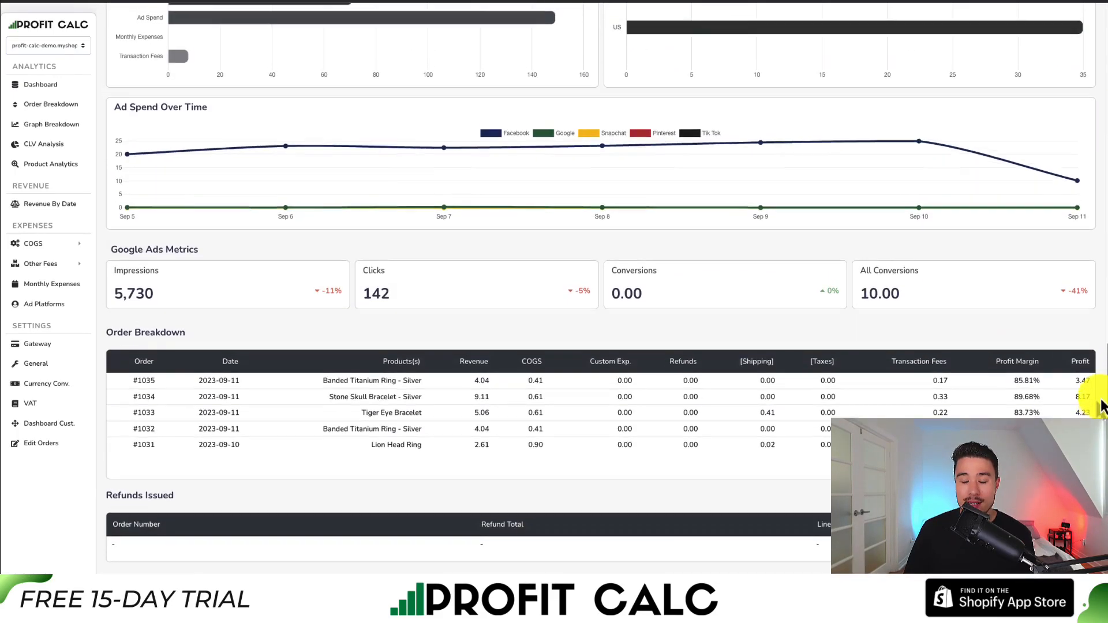
pyautogui.scroll(3)
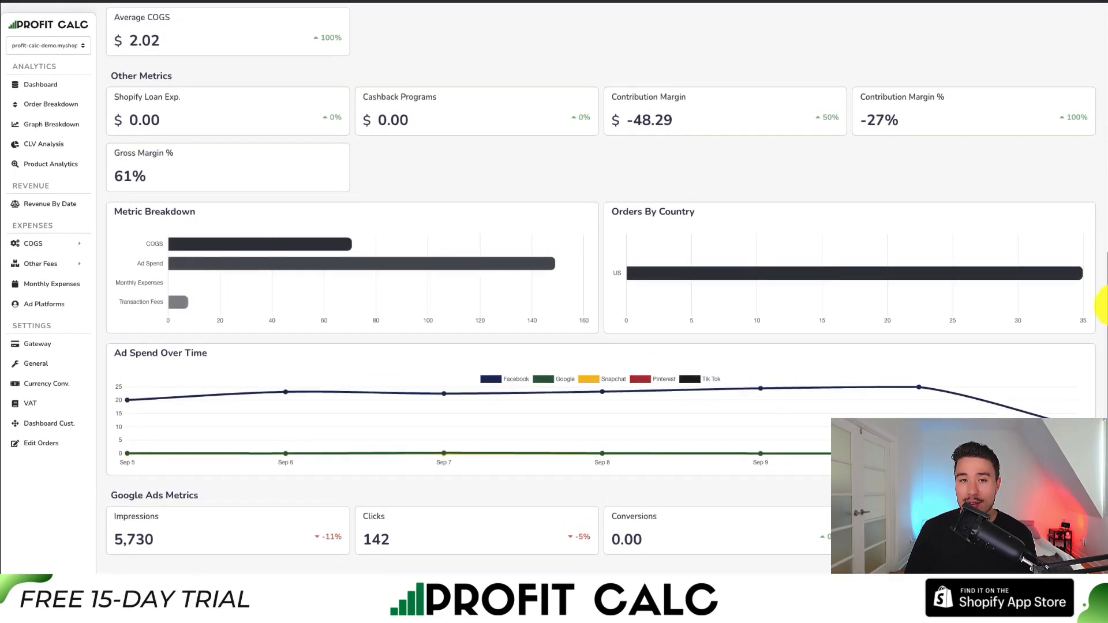